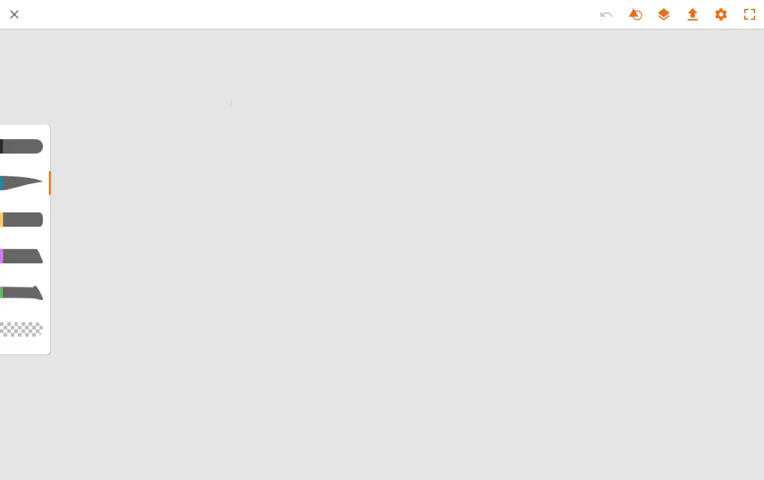
Step: Handwrite 'Formula' across the top of the canvas and underline it with one long stroke
left_click_drag(258, 42, 230, 102)
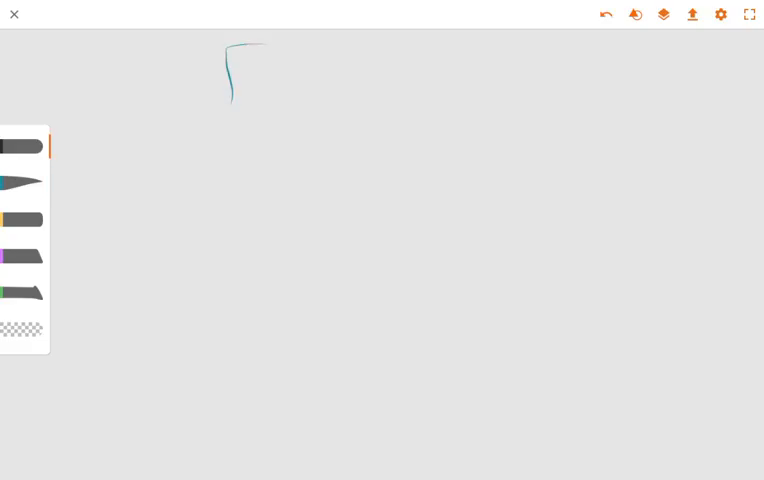
left_click_drag(255, 45, 335, 90)
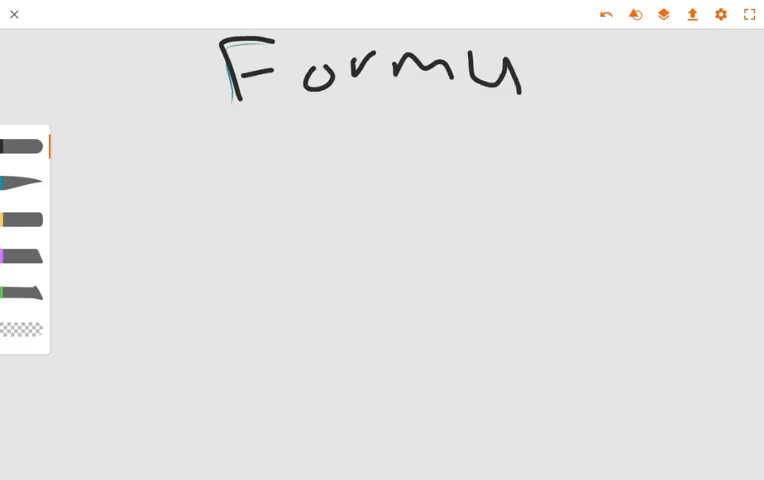
left_click_drag(520, 70, 600, 95)
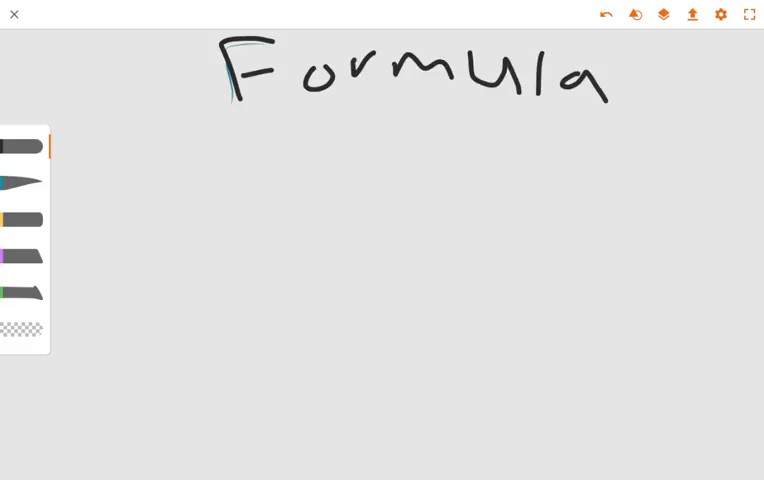
left_click_drag(615, 55, 650, 105)
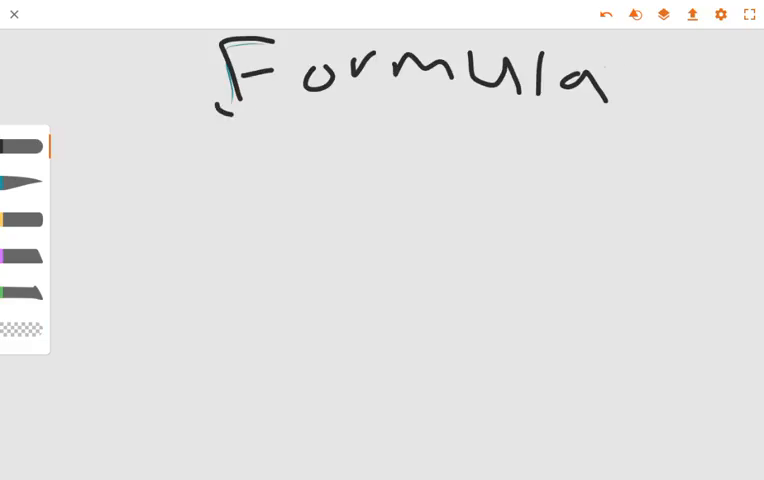
left_click_drag(228, 115, 655, 118)
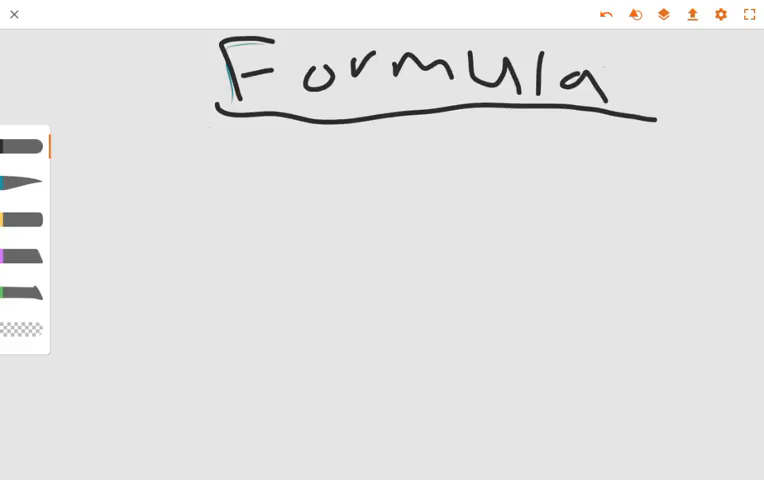
left_click_drag(208, 140, 230, 200)
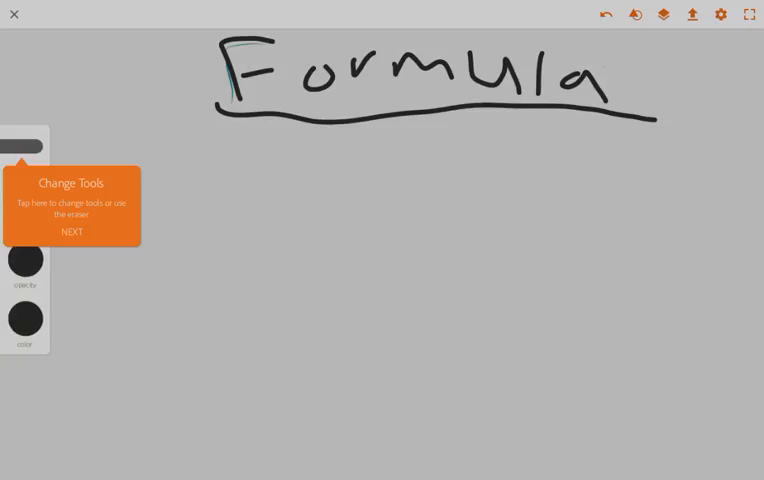
Step: Dismiss the Change Tools tip and start a handwritten M below the heading
left_click(71, 231)
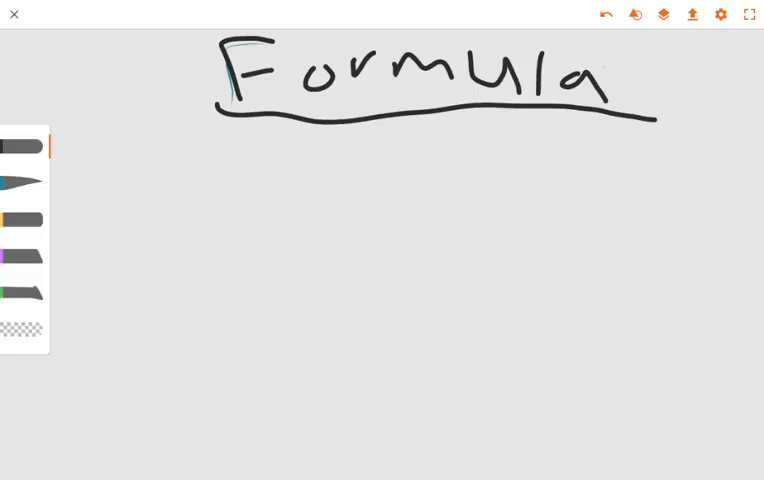
left_click_drag(210, 135, 235, 185)
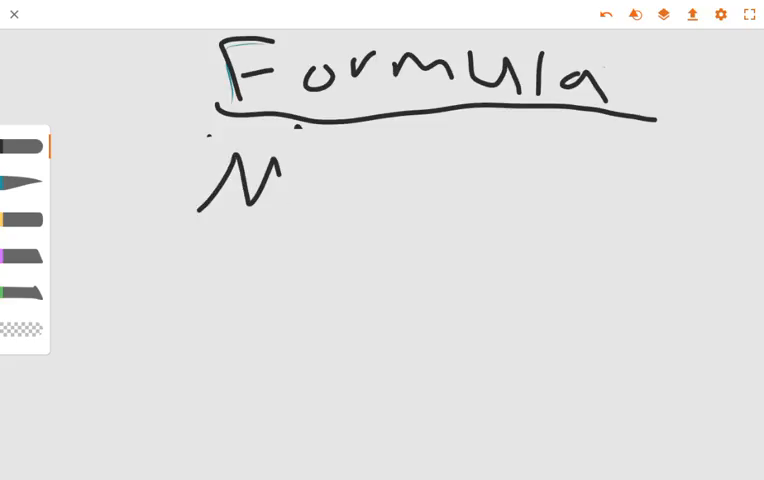
Step: Handwrite the givens 'V = 12 mL' and 'D = 2 g/m' along the top
left_click_drag(290, 170, 365, 200)
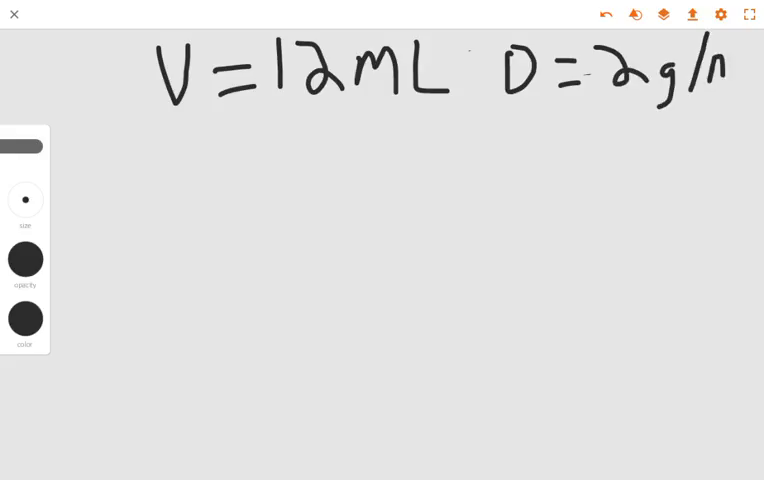
Step: Complete 'D = 2 g/mL', then write the Given and Require lines and erase them
left_click_drag(720, 70, 745, 95)
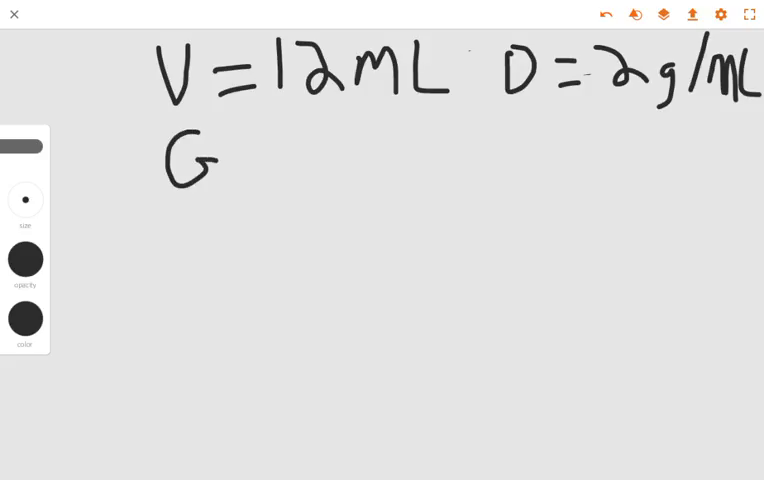
left_click_drag(250, 125, 232, 195)
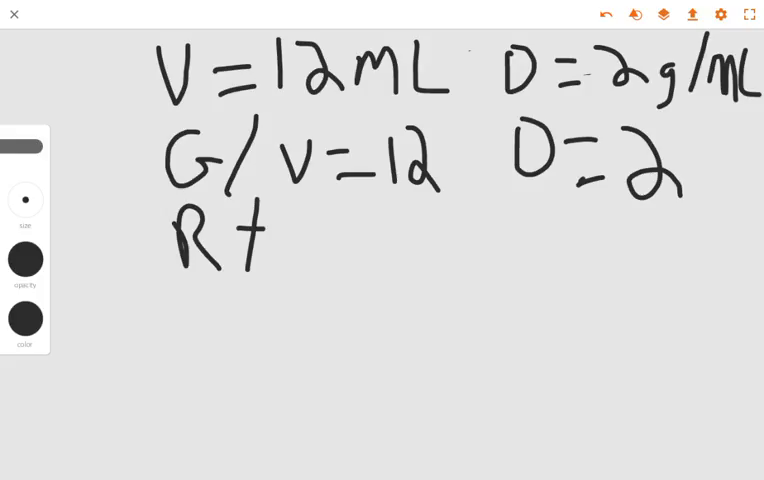
left_click_drag(318, 215, 303, 272)
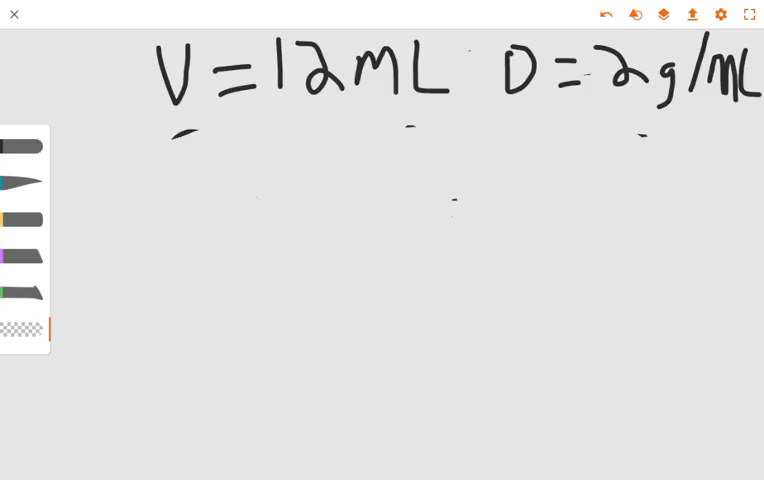
Step: Handwrite 'E = M = VD' below the givens and begin 'S =' underneath
left_click_drag(150, 140, 148, 205)
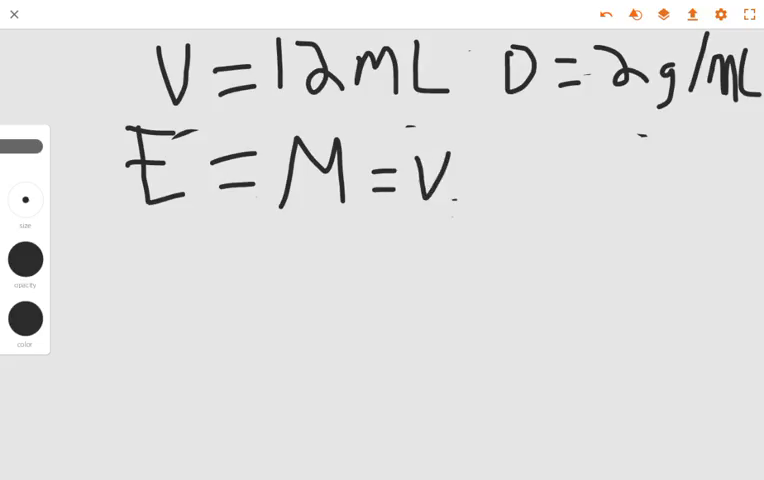
left_click_drag(470, 160, 480, 200)
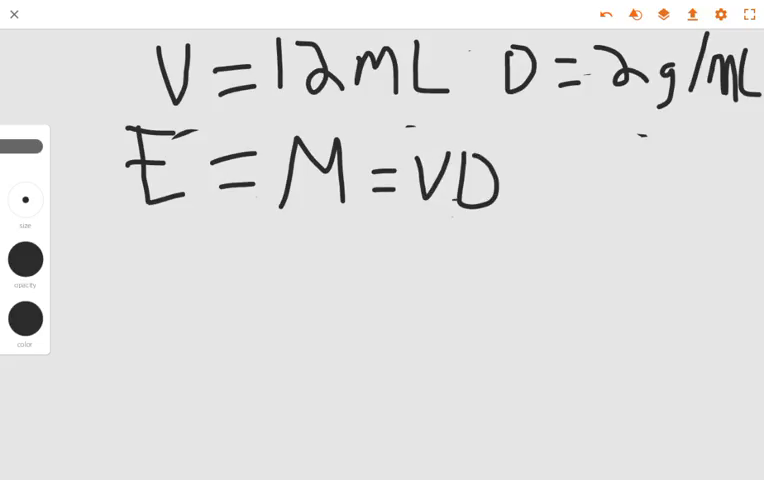
left_click_drag(170, 225, 165, 275)
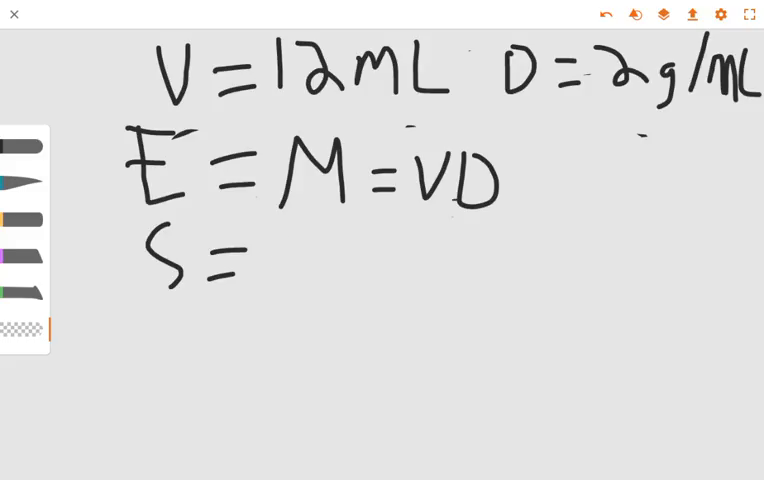
Step: Write '12 × 2 = 24' after 'S =', removing a stray V first
left_click(25, 147)
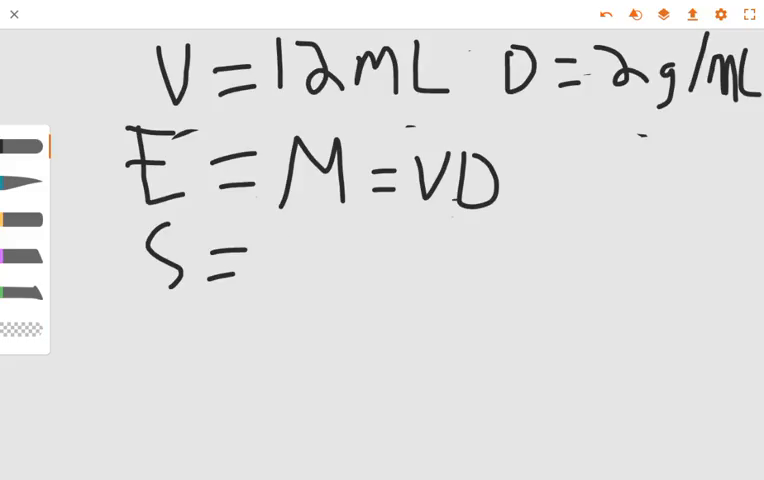
left_click_drag(265, 250, 290, 280)
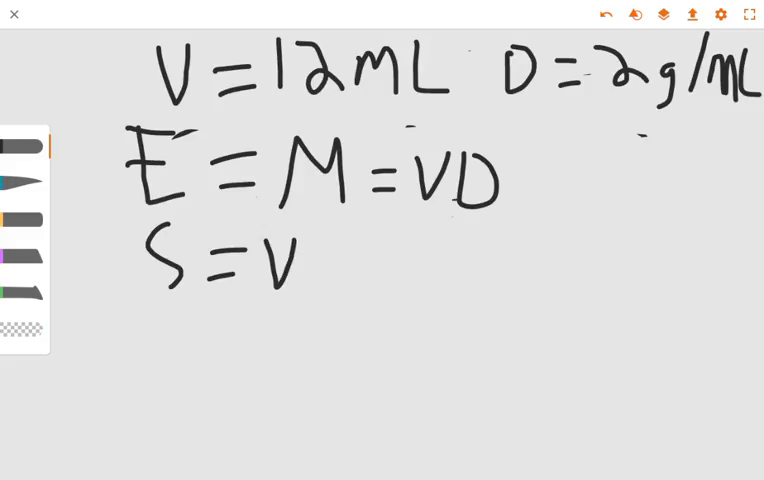
left_click_drag(325, 255, 330, 278)
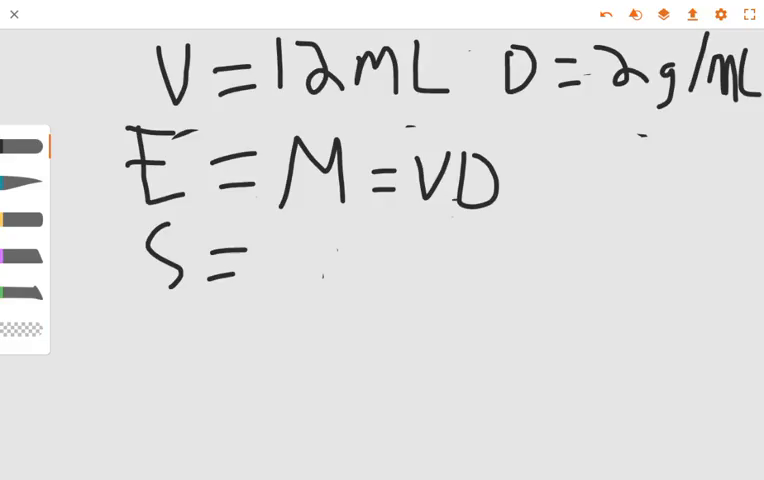
left_click_drag(265, 260, 345, 270)
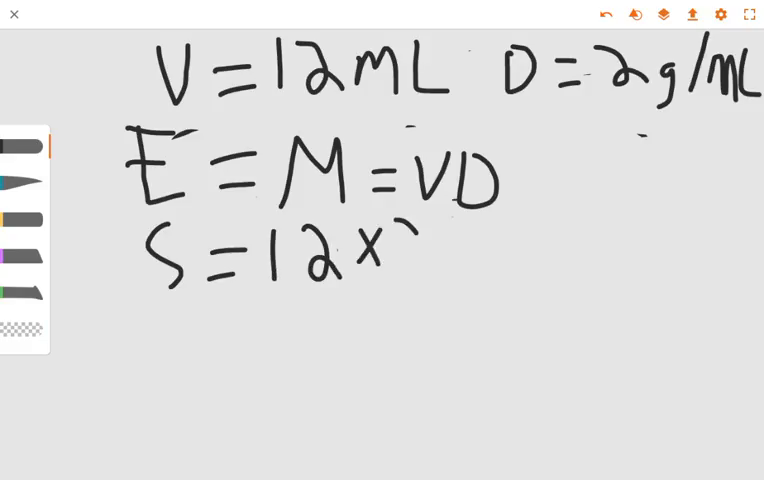
type("2=2")
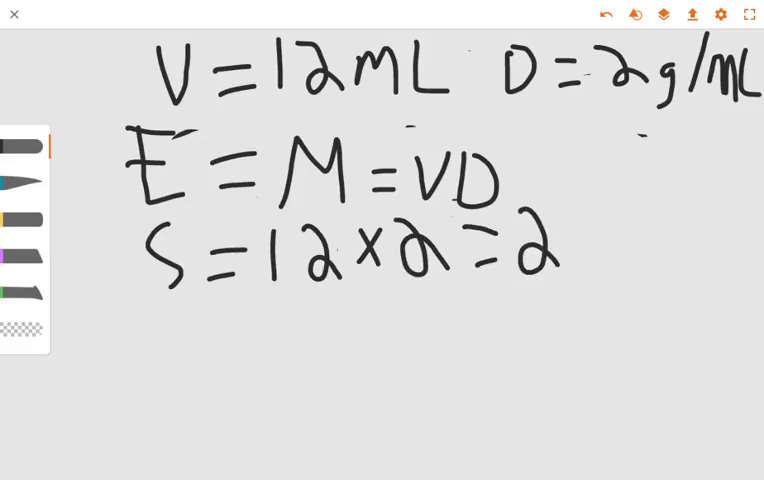
type("4")
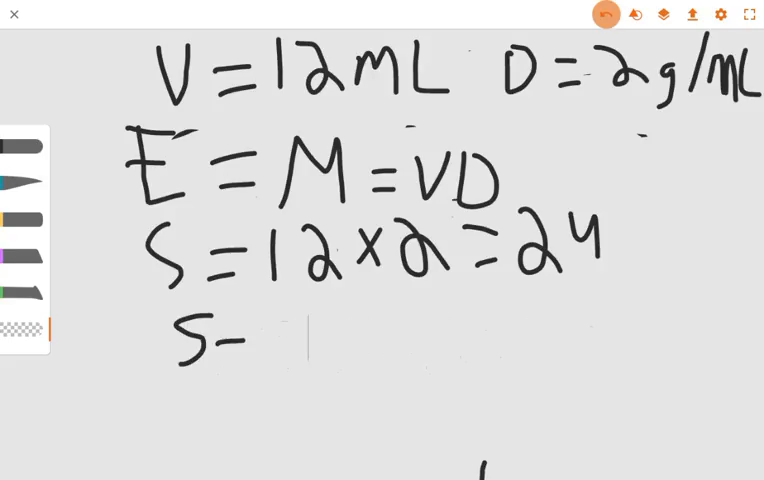
Step: Undo the solution, equation and given strokes one by one until nothing remains
left_click(604, 14)
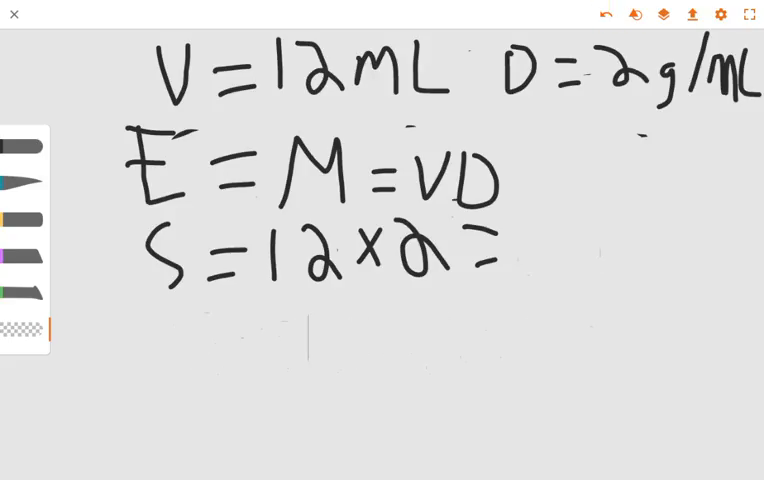
left_click(605, 15)
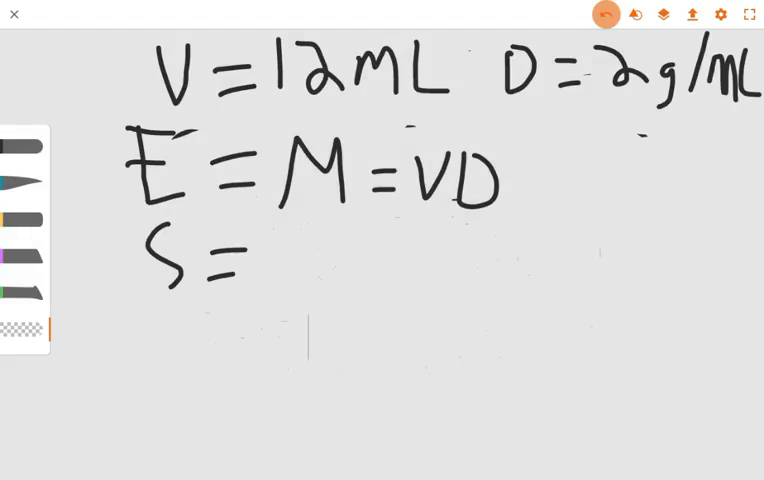
left_click(605, 14)
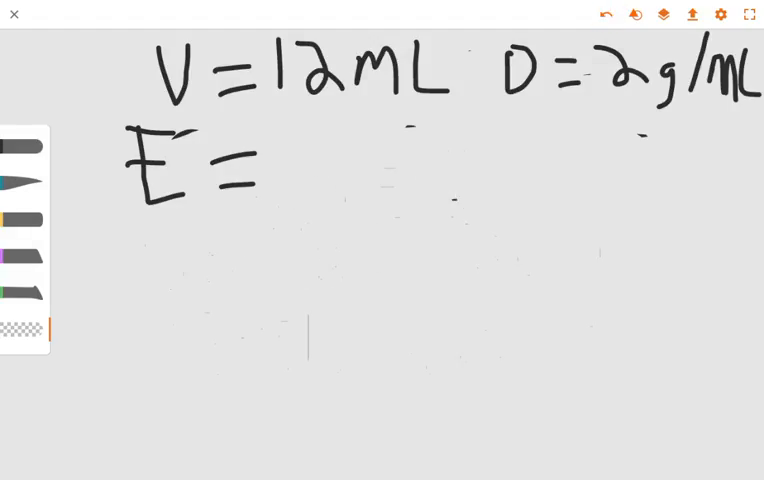
left_click(605, 14)
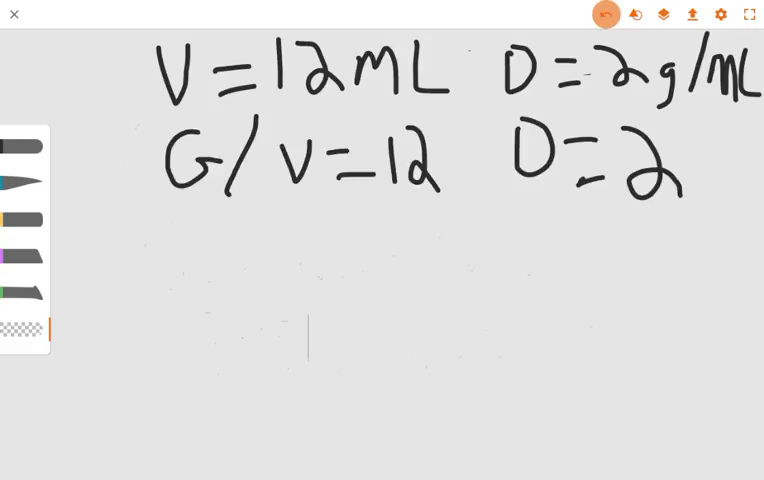
left_click(604, 14)
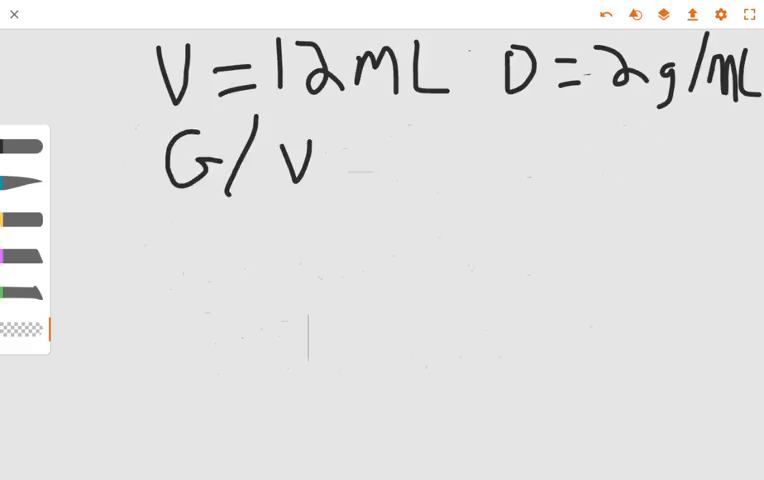
left_click(606, 14)
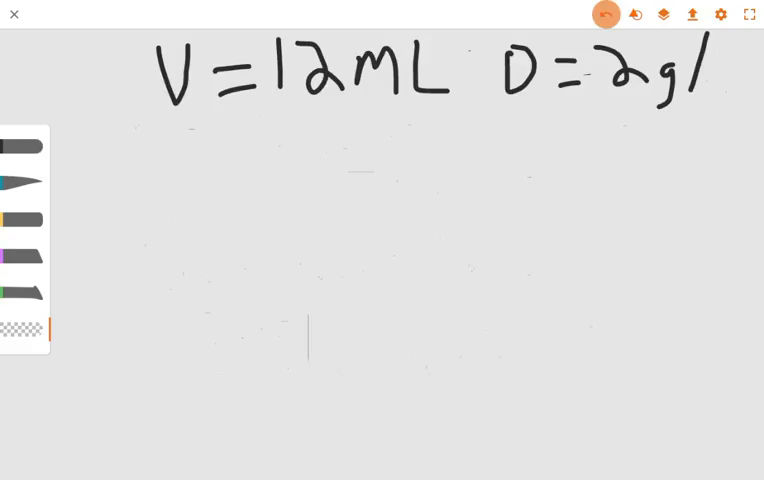
left_click(605, 14)
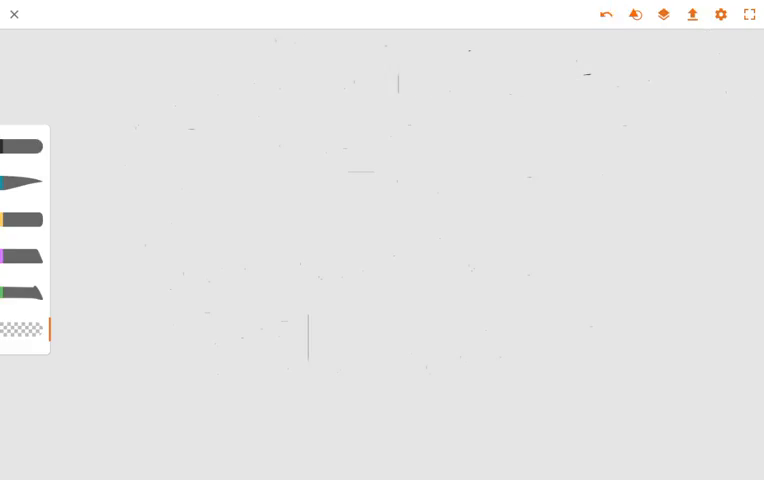
Step: With the first brush, handwrite G = Given, R = Require, E = Equation, S = Solution on separate lines
left_click(20, 146)
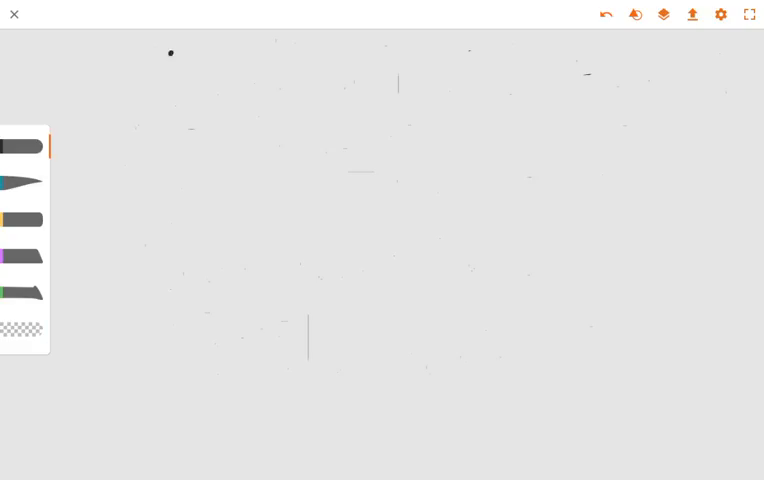
left_click_drag(180, 50, 235, 95)
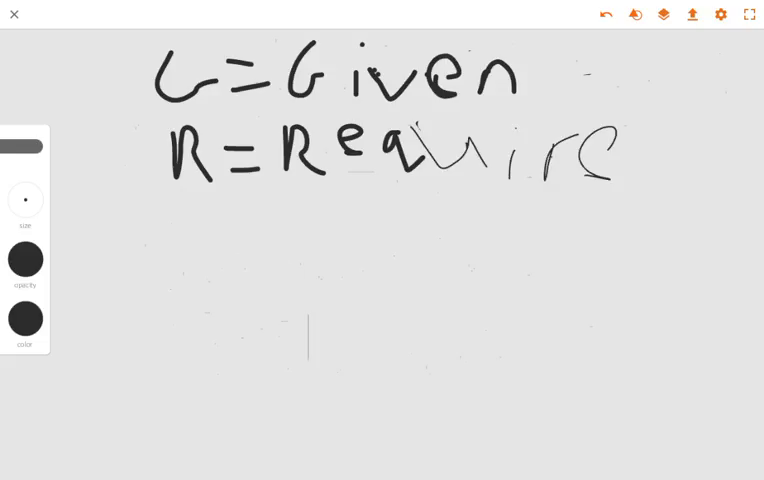
left_click_drag(195, 205, 205, 245)
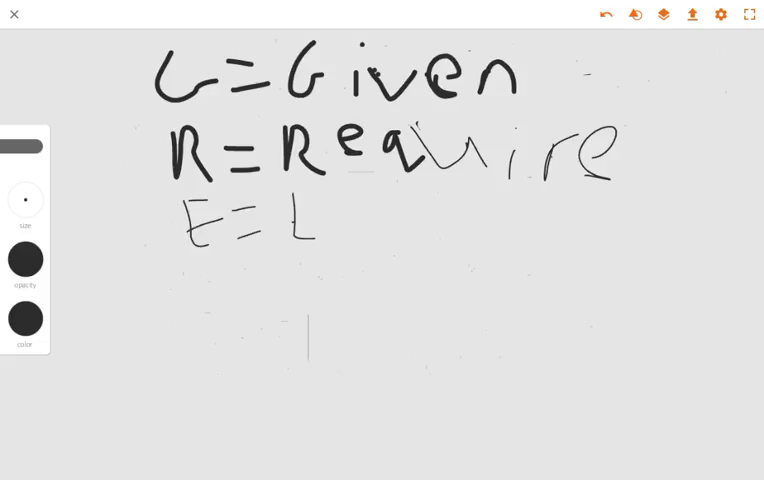
left_click_drag(290, 200, 410, 230)
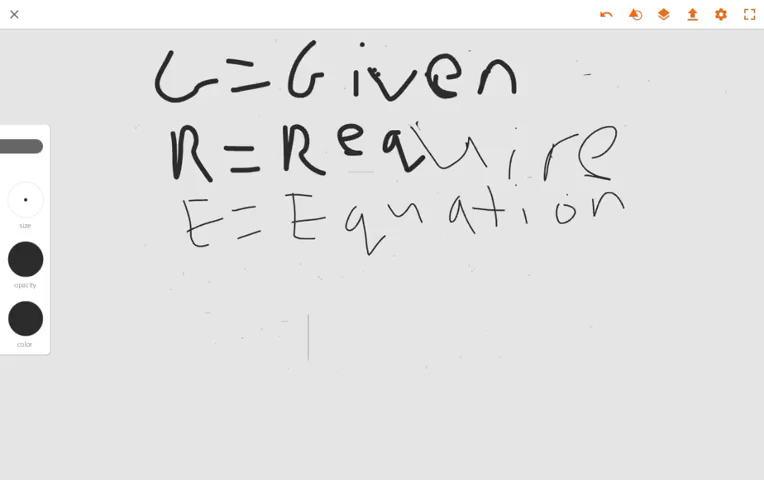
left_click_drag(210, 270, 280, 310)
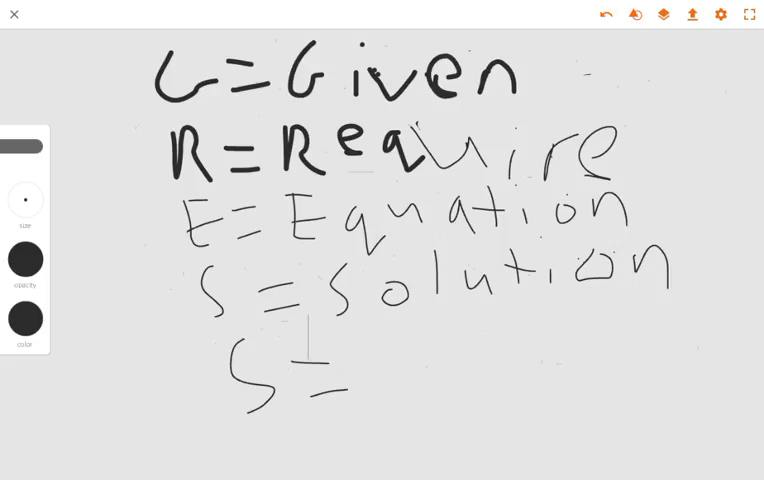
Step: Undo the Solution, Equation, Require and Given lines stroke by stroke until the canvas is blank
left_click(605, 15)
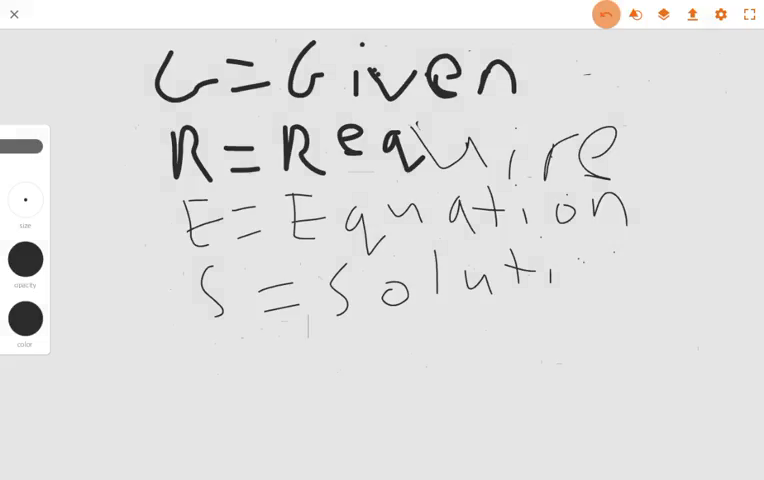
left_click(605, 14)
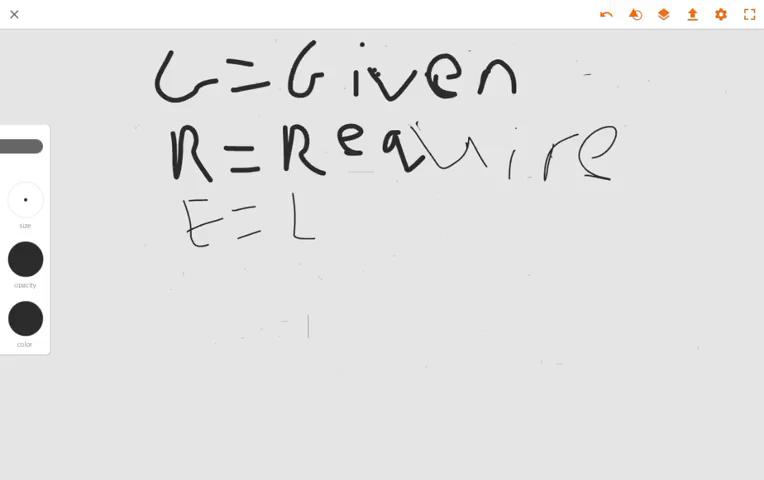
left_click(605, 14)
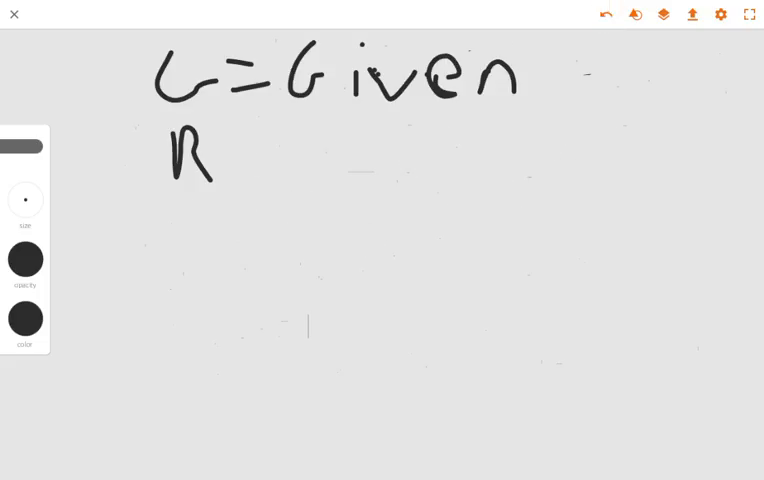
left_click(605, 14)
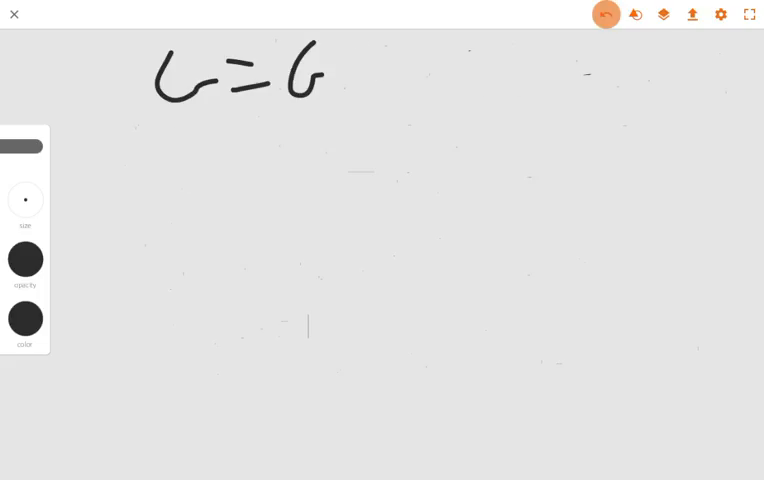
left_click(605, 14)
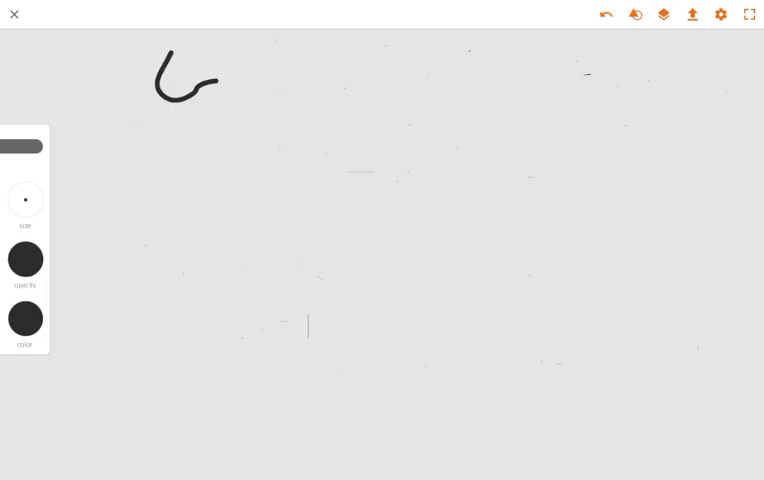
left_click(605, 14)
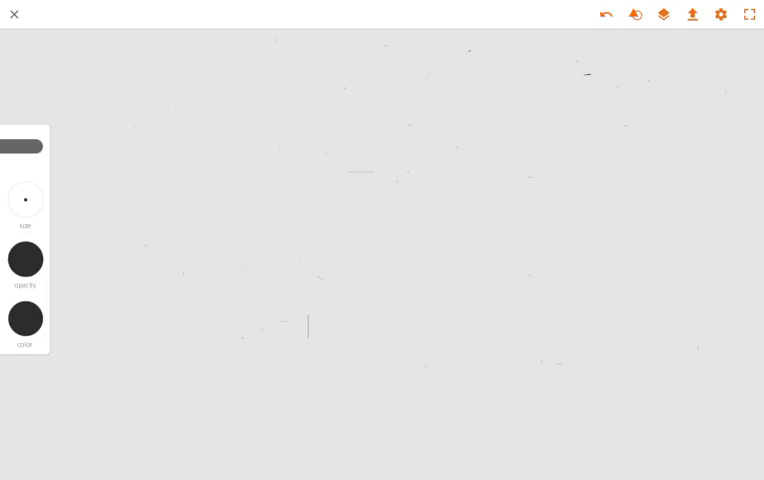